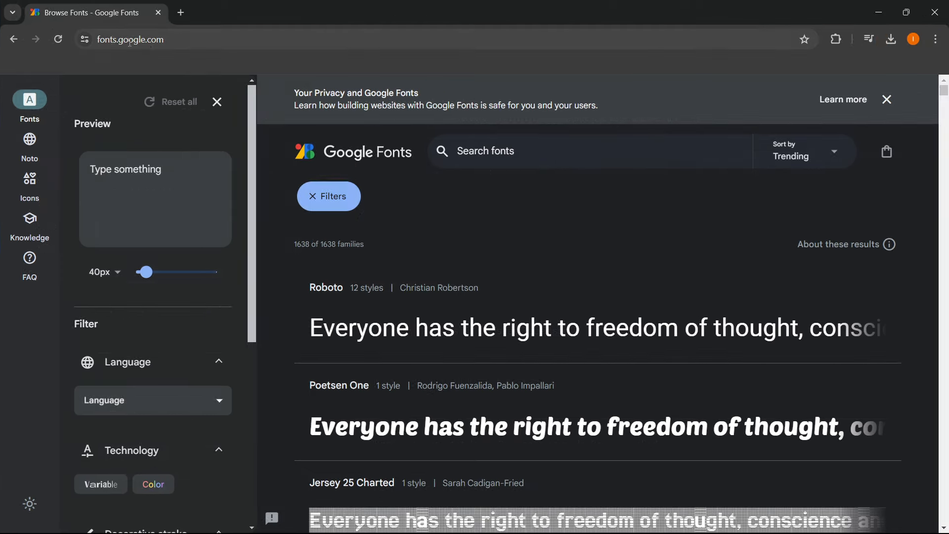
mouse_move(428, 240)
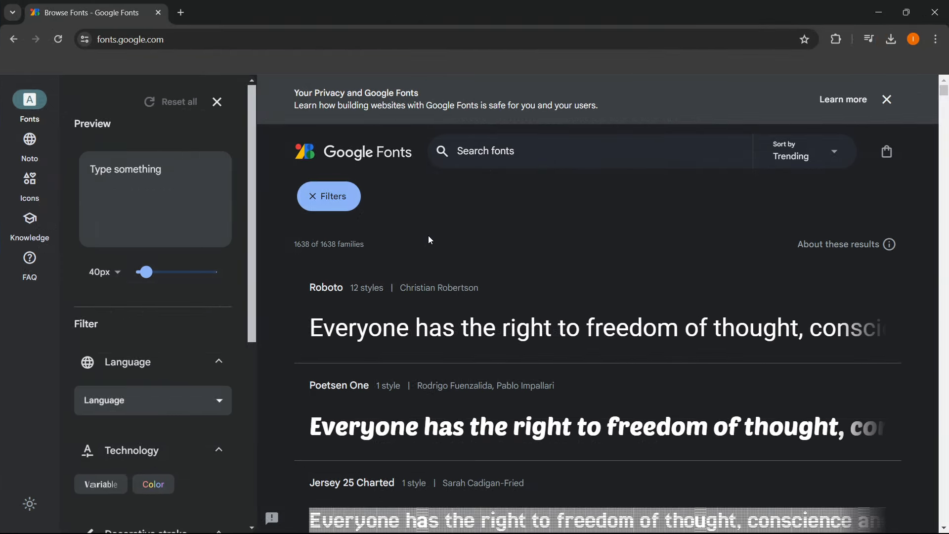
Open the Oswald family in Google Fonts and download all of it as Oswald.zip.
scroll("down", 3)
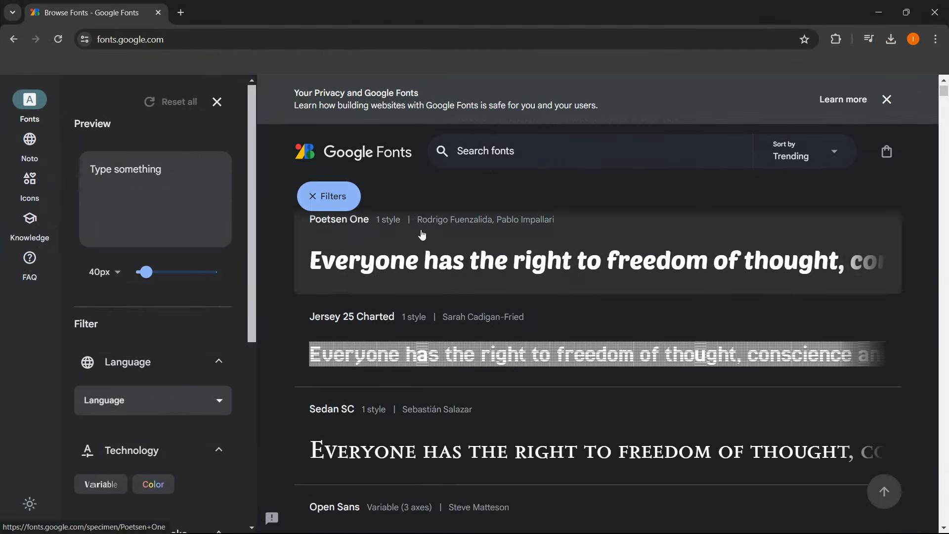
scroll("up", 3)
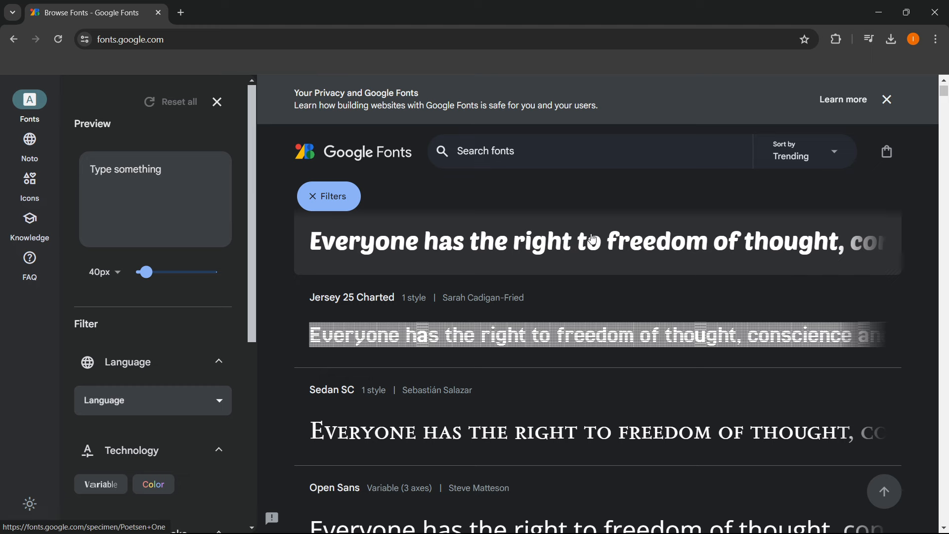
mouse_move(578, 243)
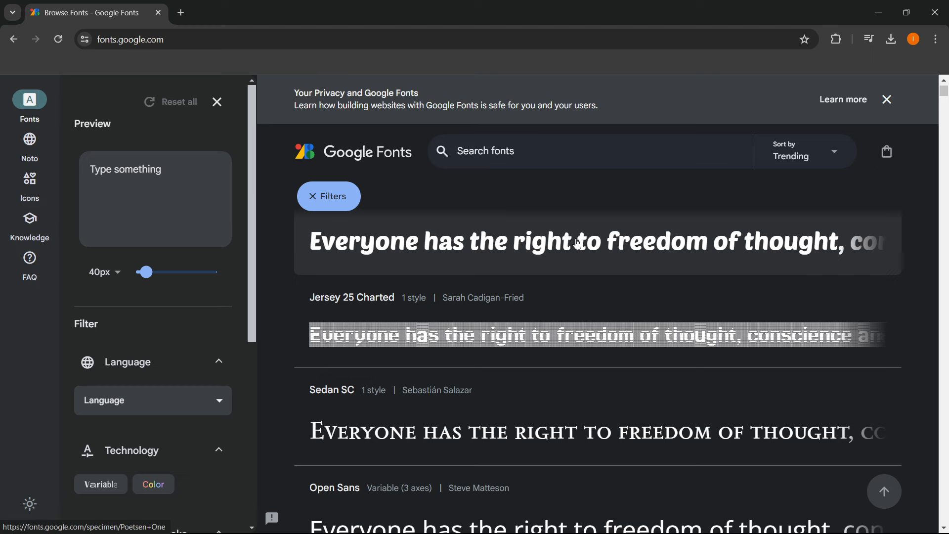
mouse_move(609, 249)
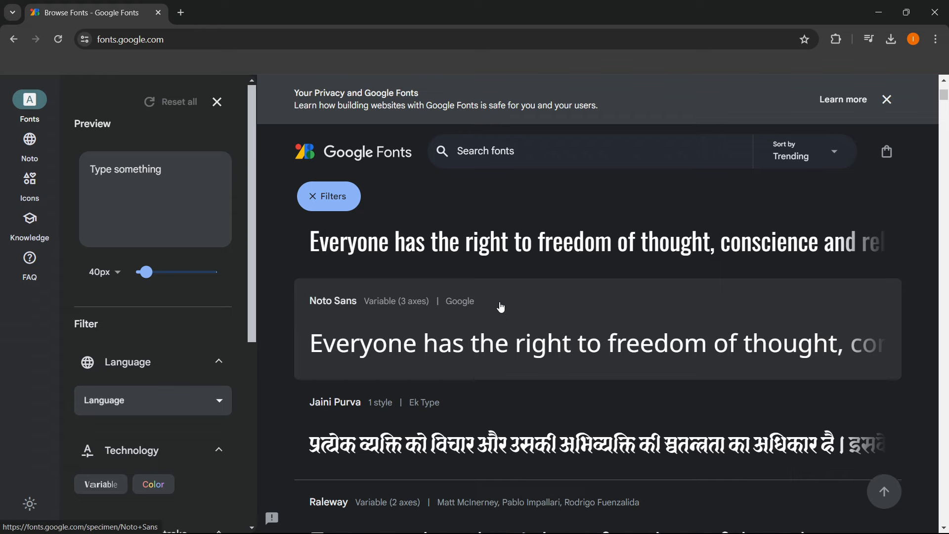
scroll("up", 3)
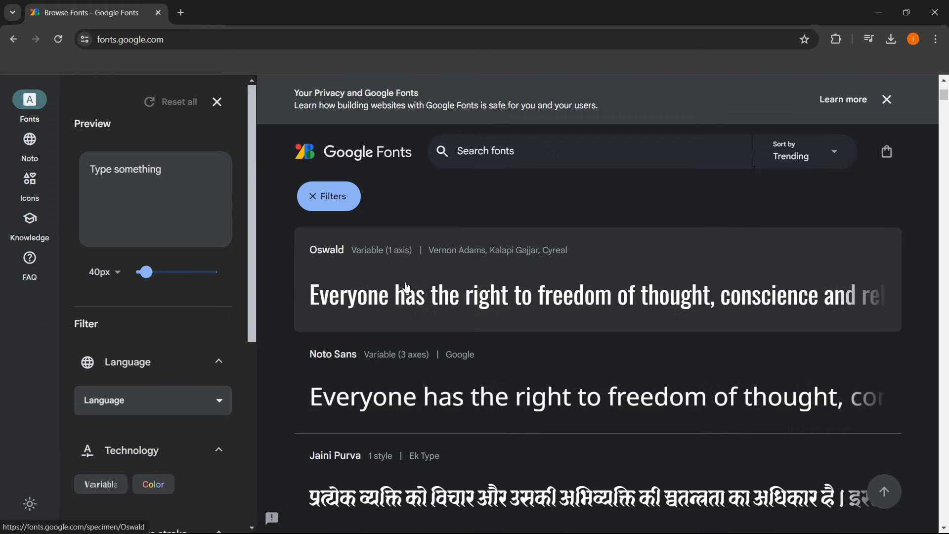
left_click(326, 249)
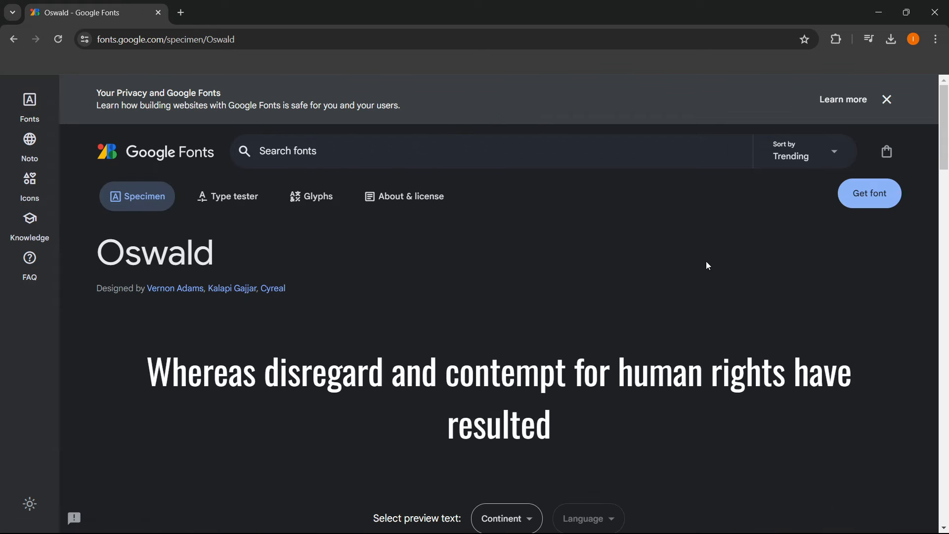
left_click(868, 193)
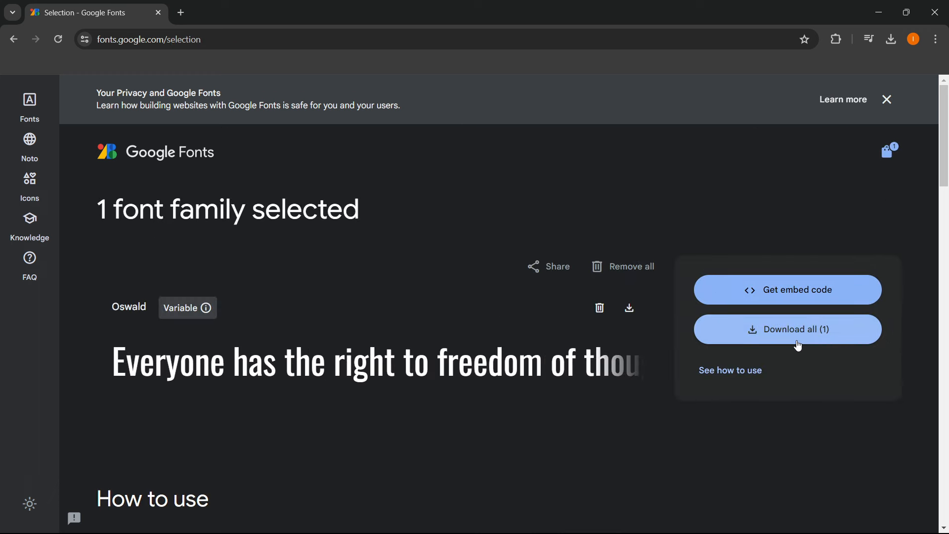
left_click(788, 329)
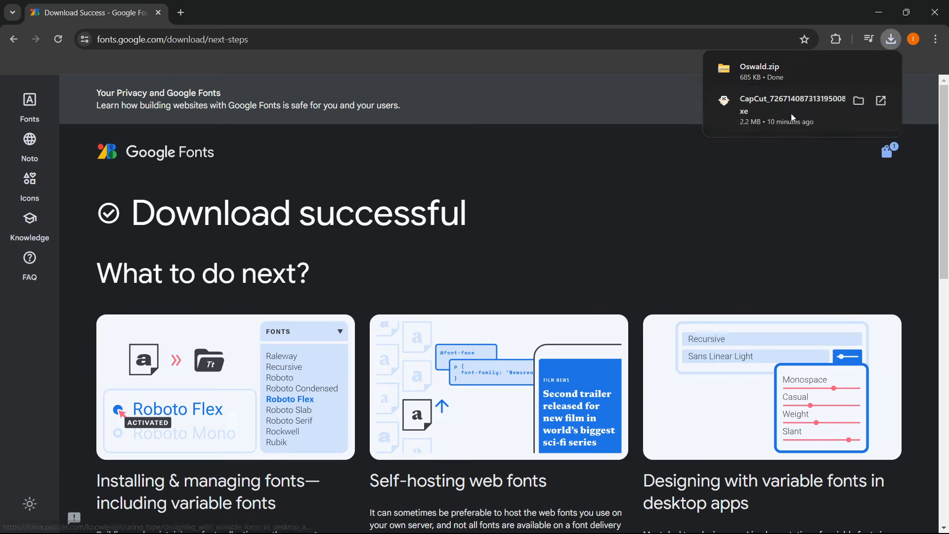
mouse_move(541, 17)
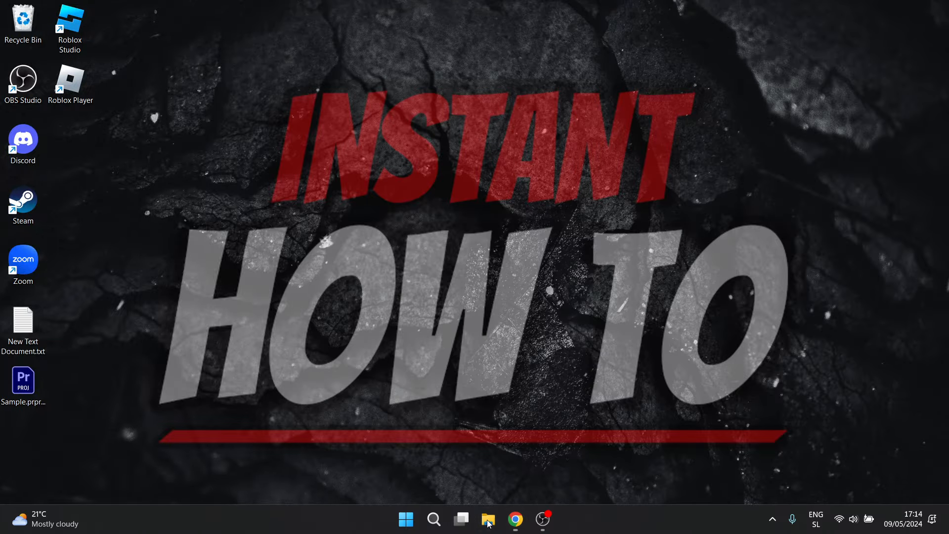
Extract Oswald.zip from Downloads into an Oswald folder beside it.
left_click(488, 520)
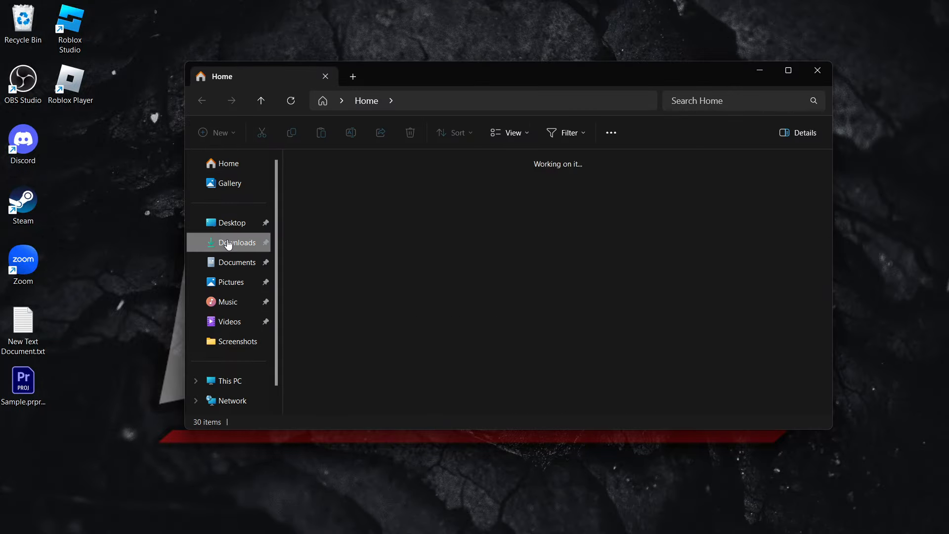
left_click(237, 242)
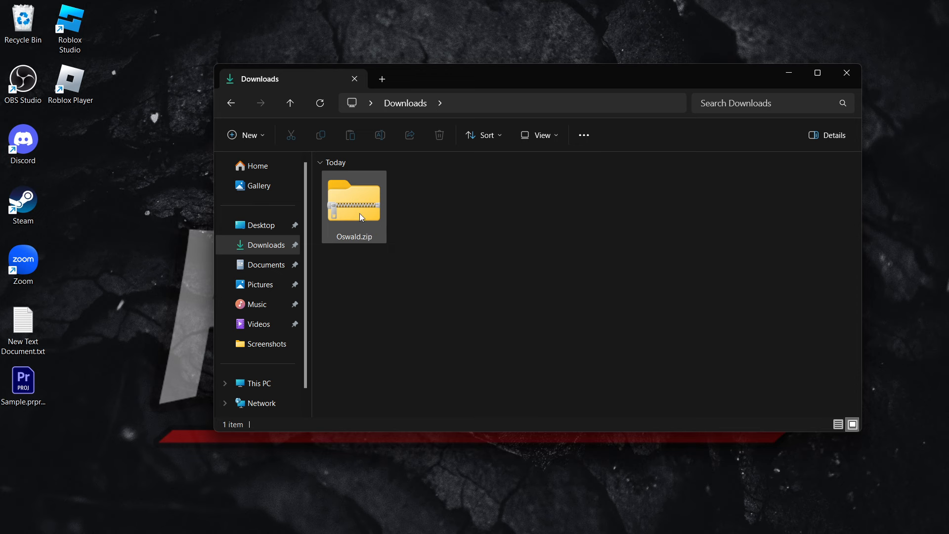
right_click(354, 205)
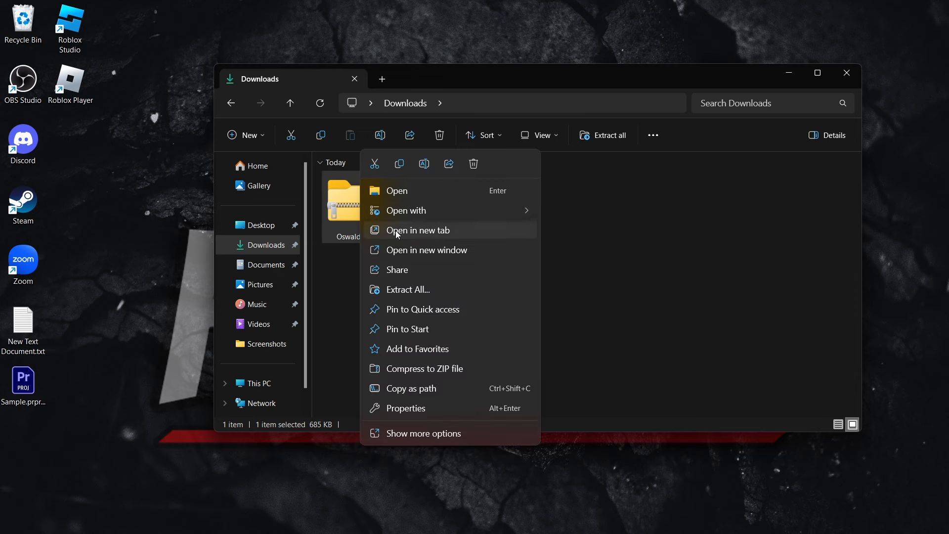
left_click(411, 290)
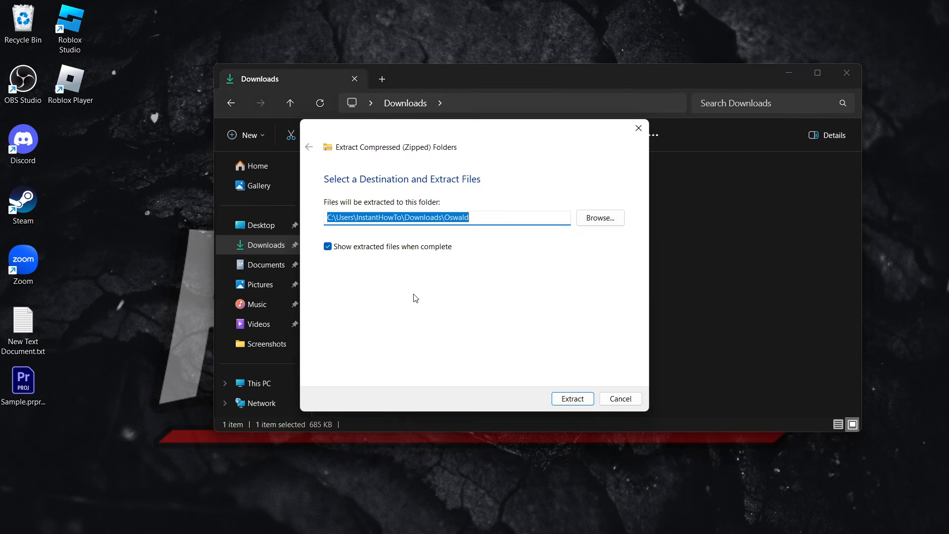
left_click(571, 398)
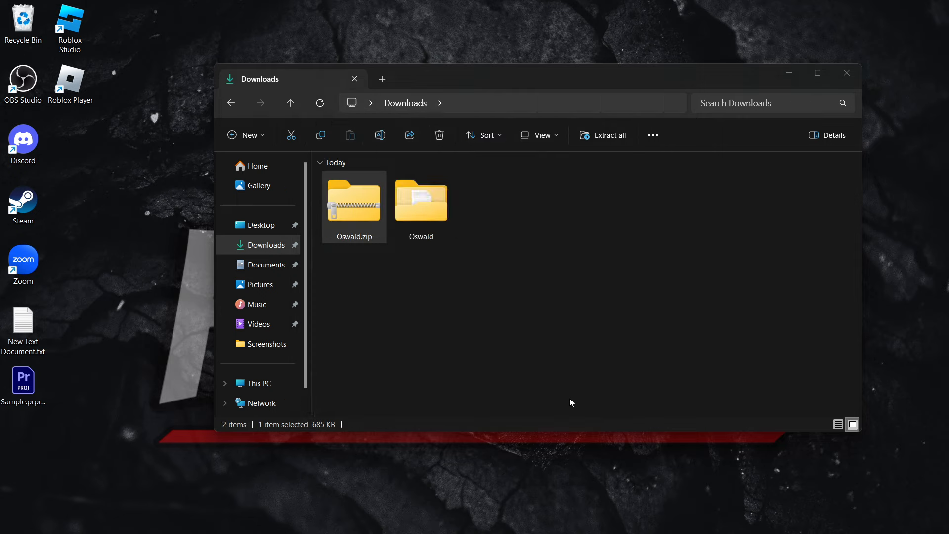
Open the extracted Oswald folder and move Oswald-VariableFont_wght.ttf to the desktop.
double_click(421, 203)
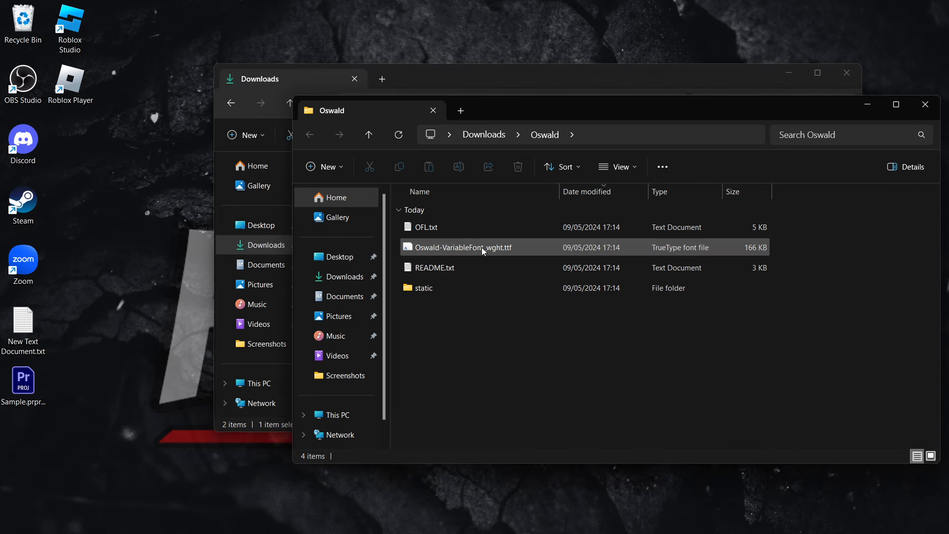
mouse_move(500, 256)
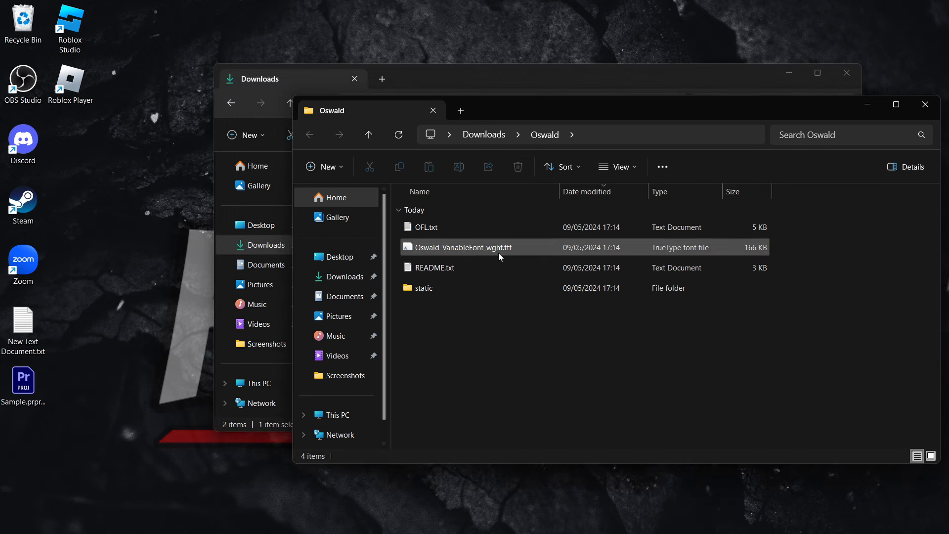
mouse_move(480, 254)
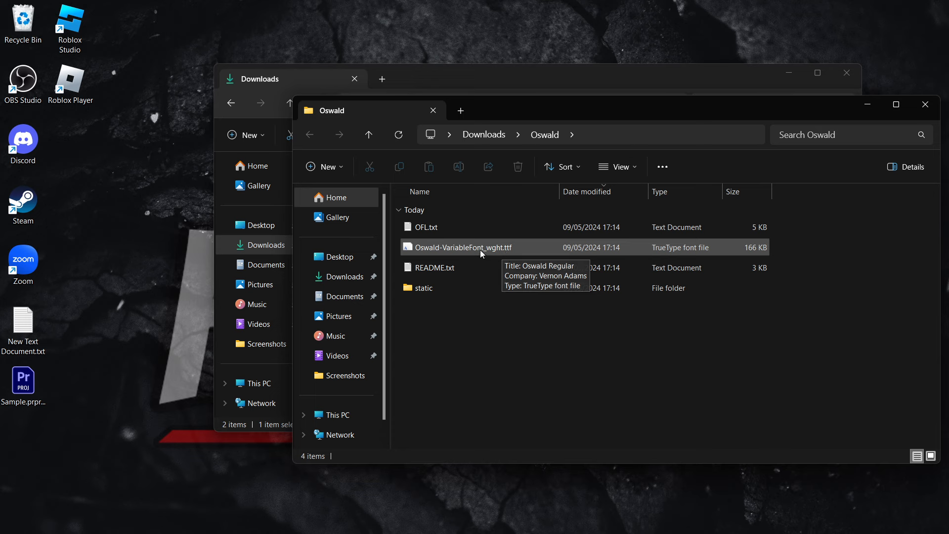
mouse_move(448, 268)
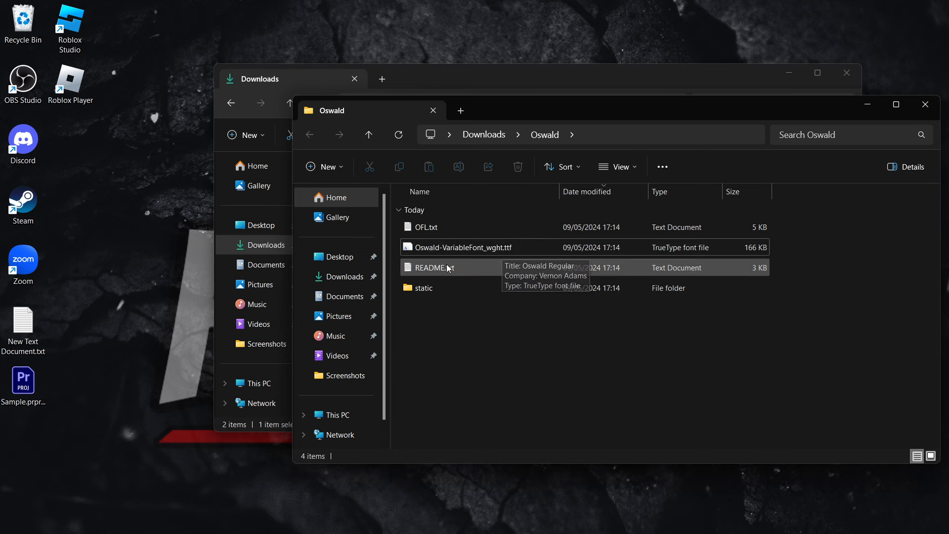
left_click(617, 167)
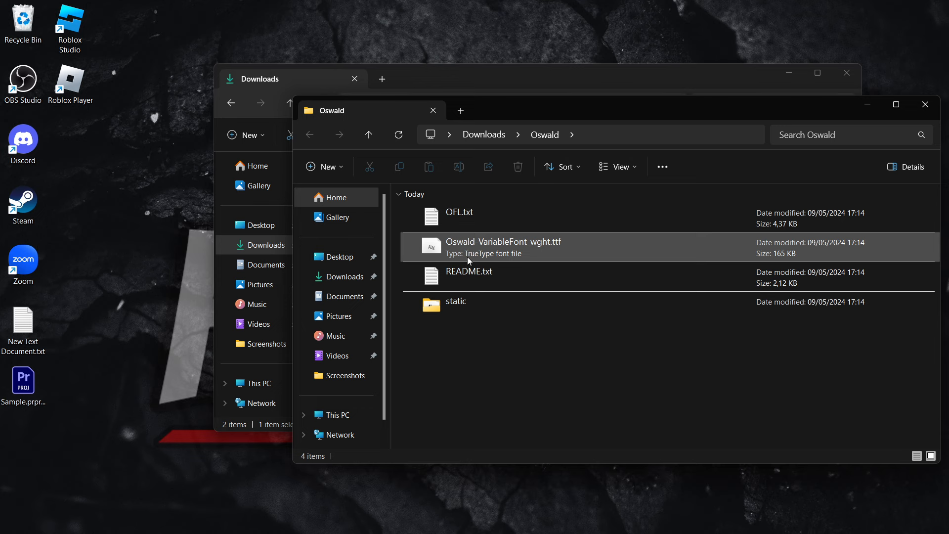
mouse_move(532, 251)
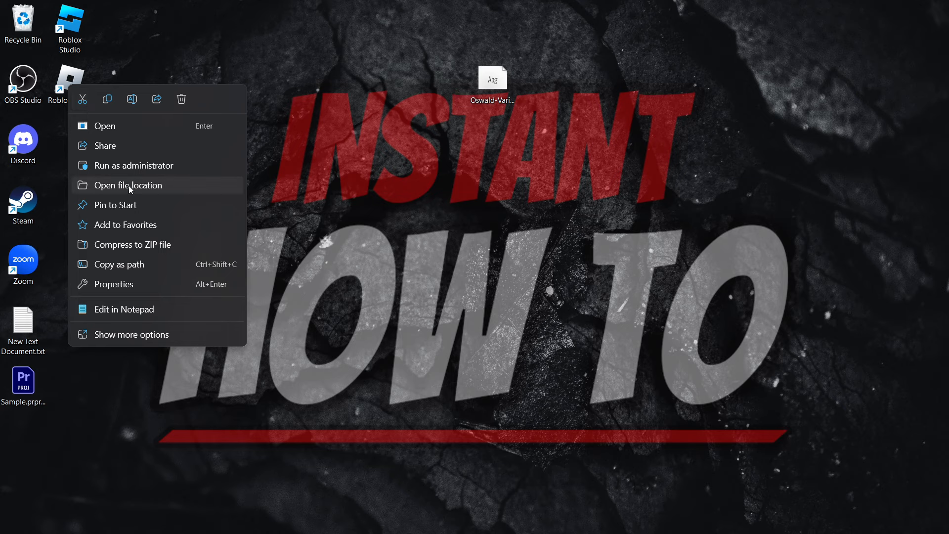
Open Roblox Player's install location and enter its content folder.
left_click(128, 186)
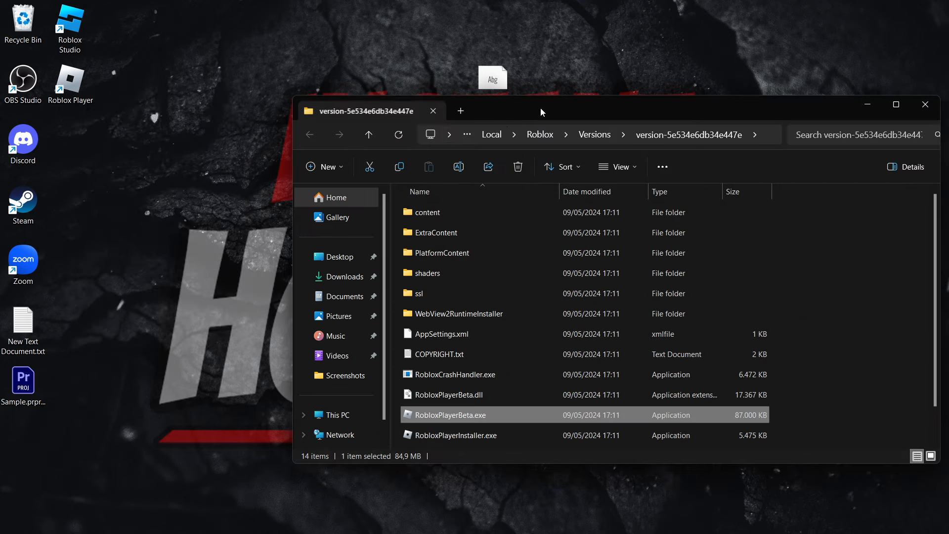
left_click_drag(541, 110, 539, 74)
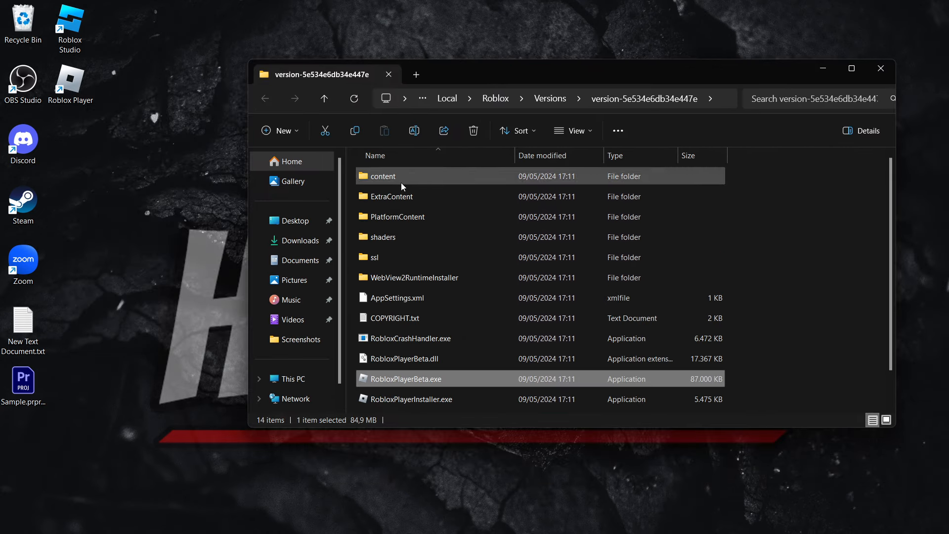
mouse_move(403, 179)
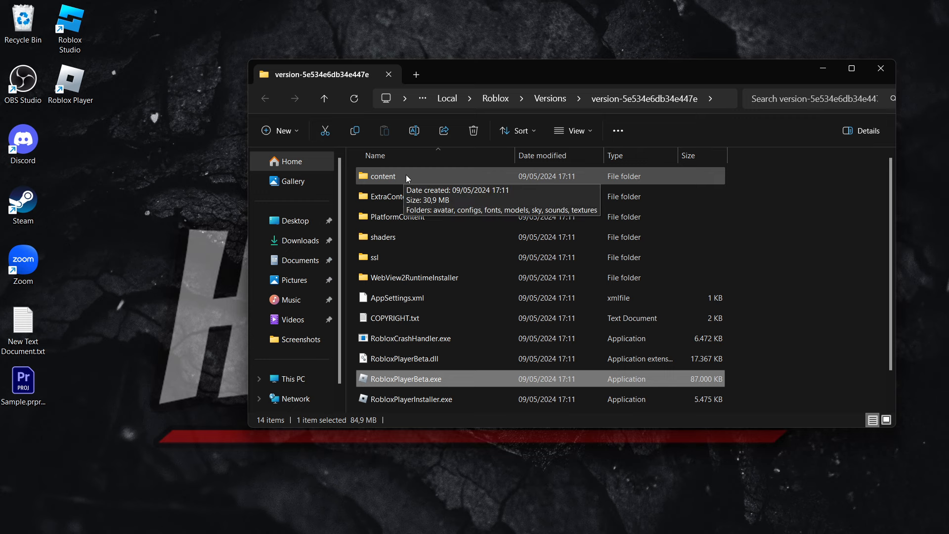
double_click(383, 176)
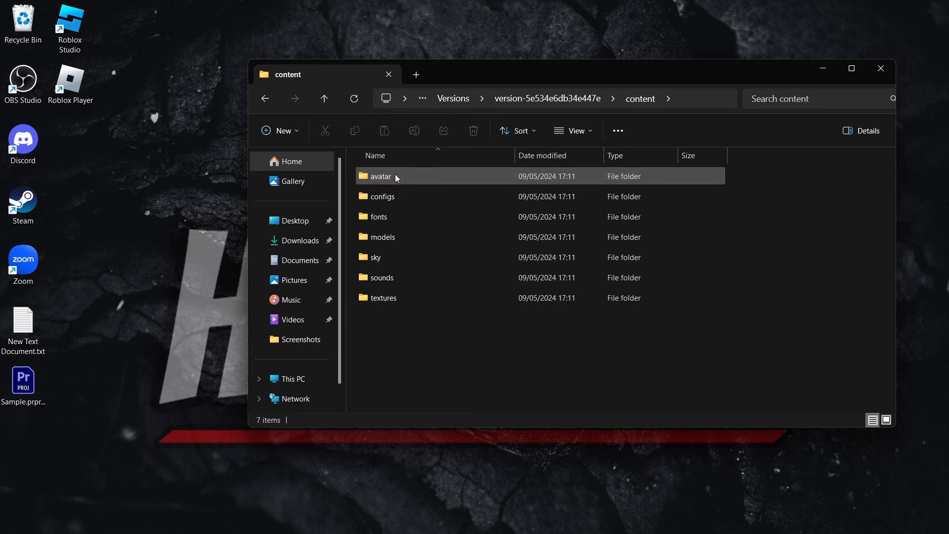
mouse_move(399, 219)
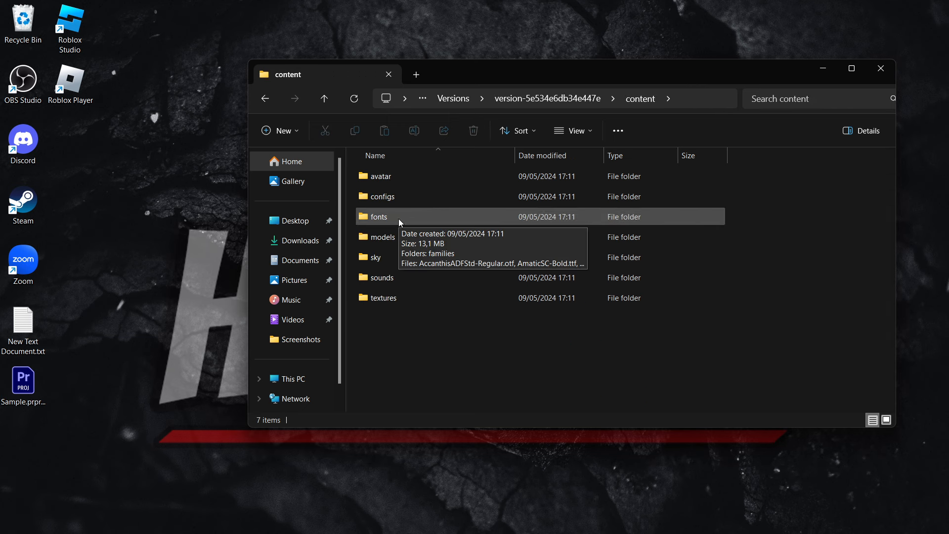
double_click(379, 216)
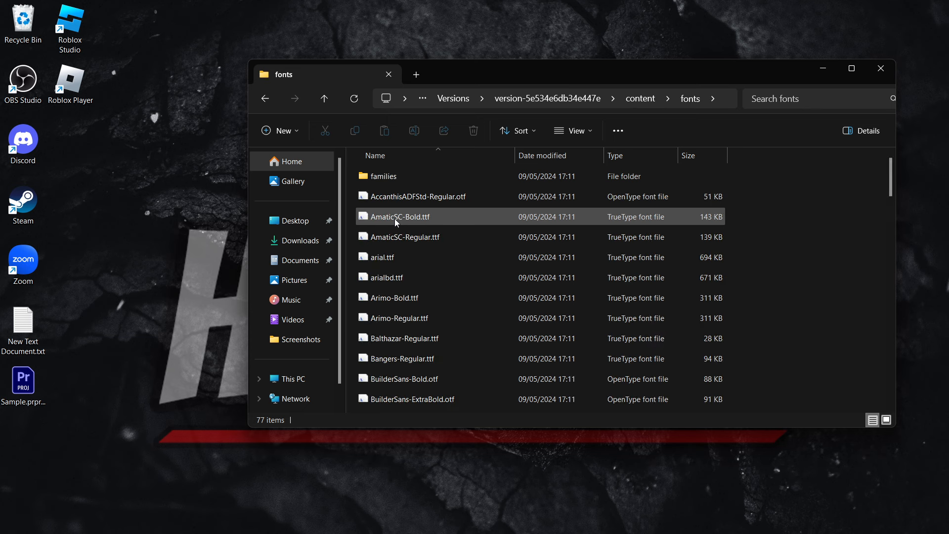
scroll("down", 3)
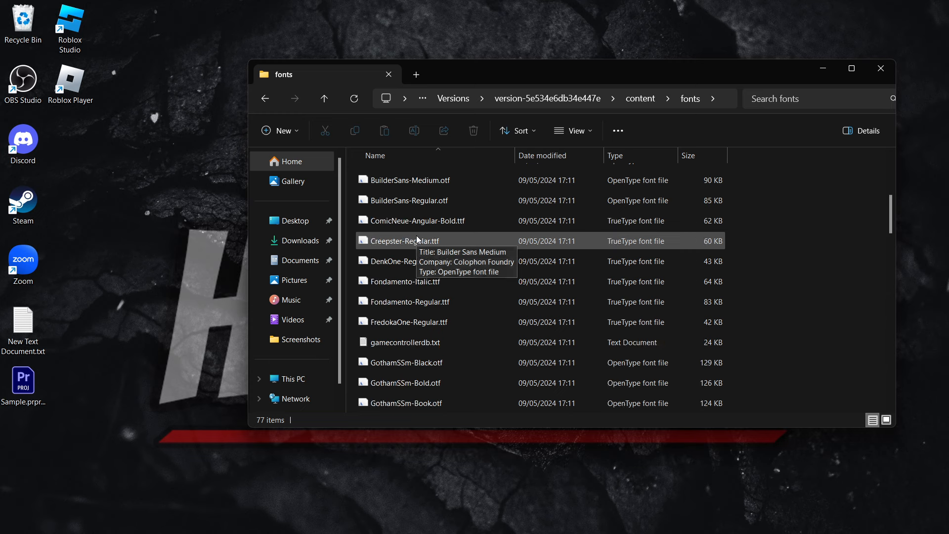
scroll("down", 3)
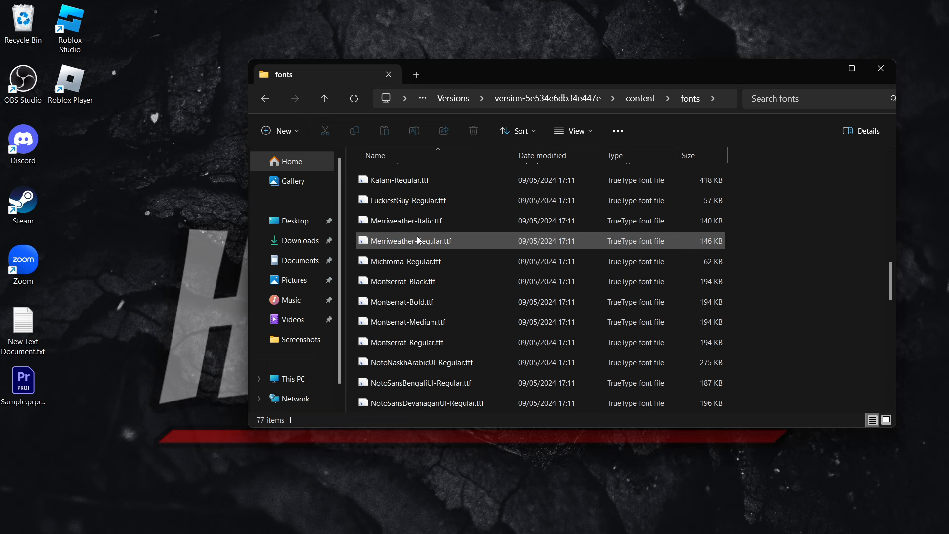
scroll("down", 3)
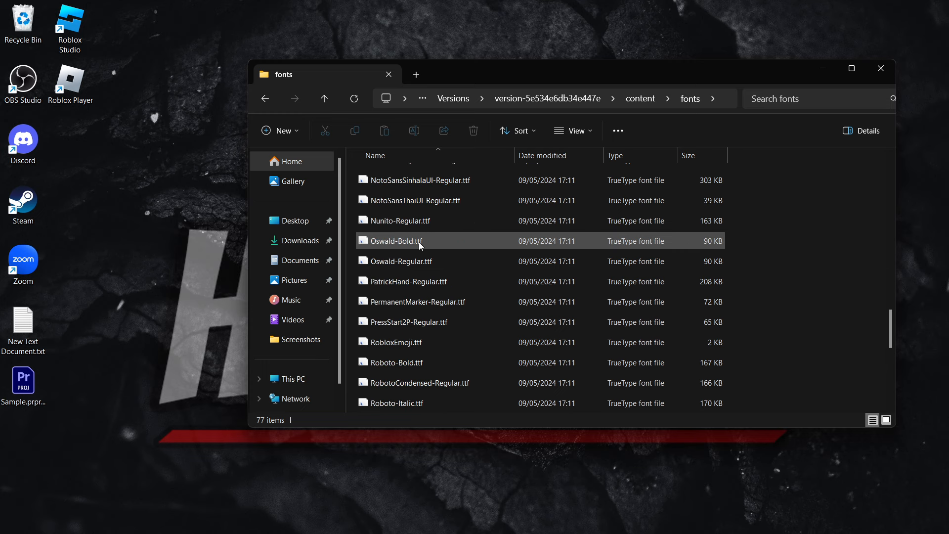
scroll("down", 3)
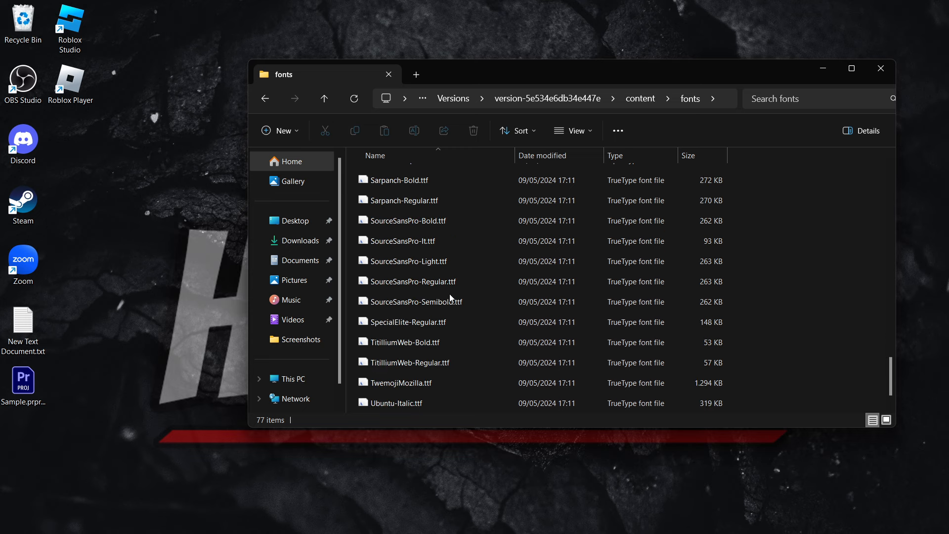
left_click(415, 322)
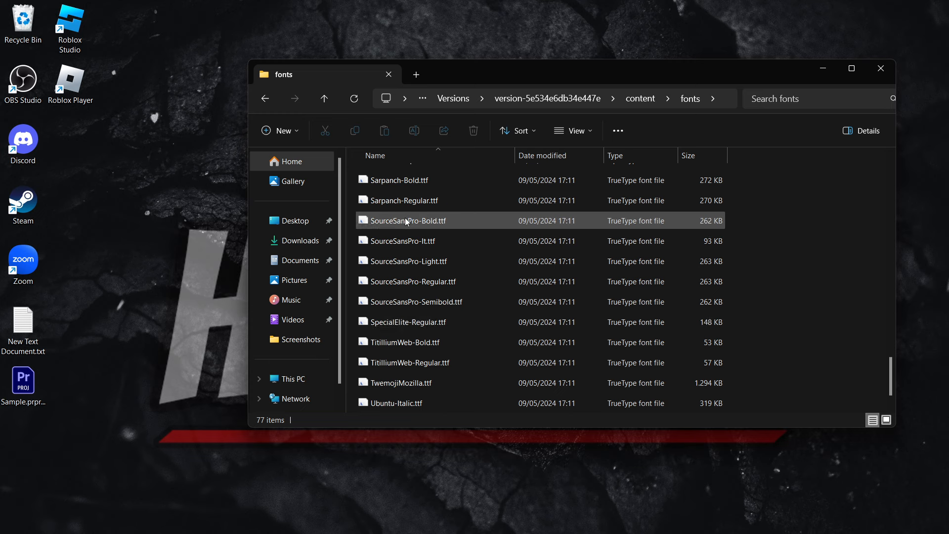
left_click(404, 220)
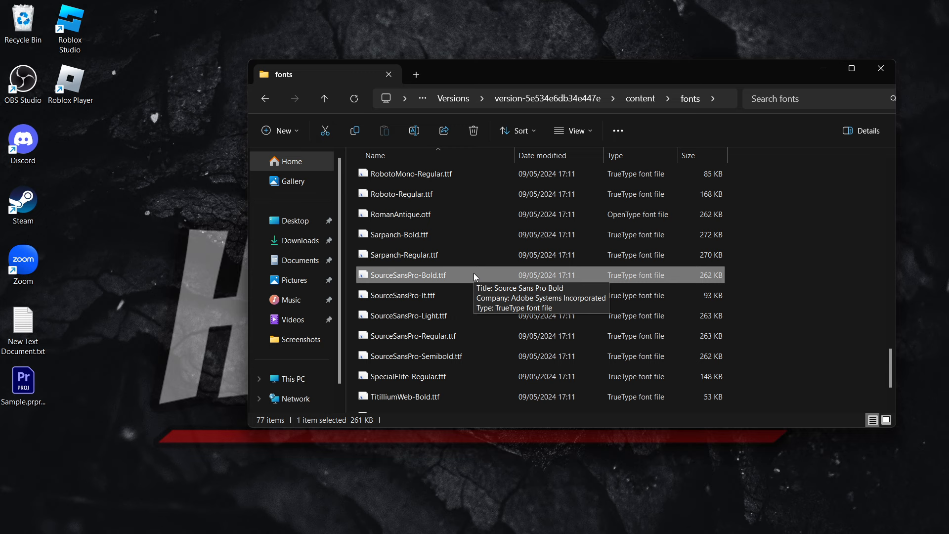
mouse_move(436, 276)
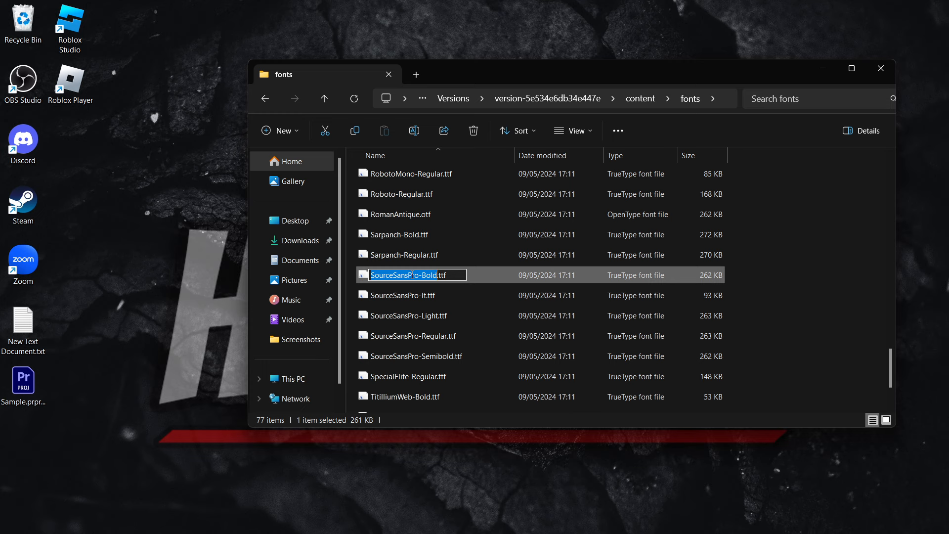
mouse_move(453, 316)
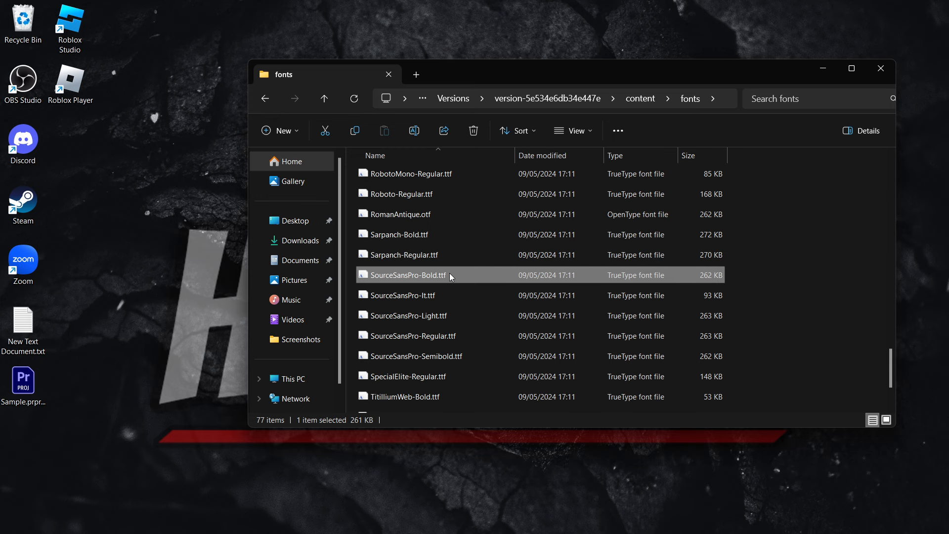
mouse_move(447, 279)
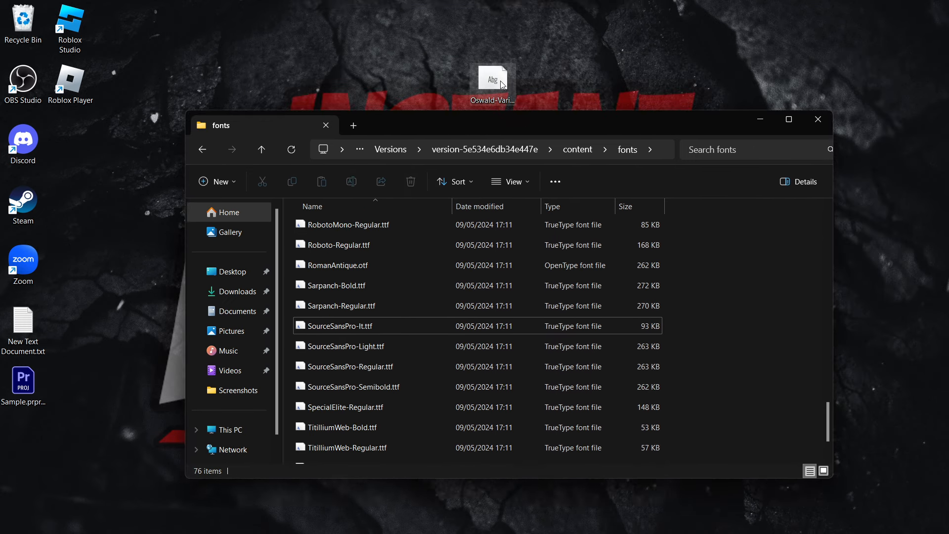
Move Oswald-VariableFont_wght.ttf from the desktop into Roblox's fonts folder.
left_click(492, 80)
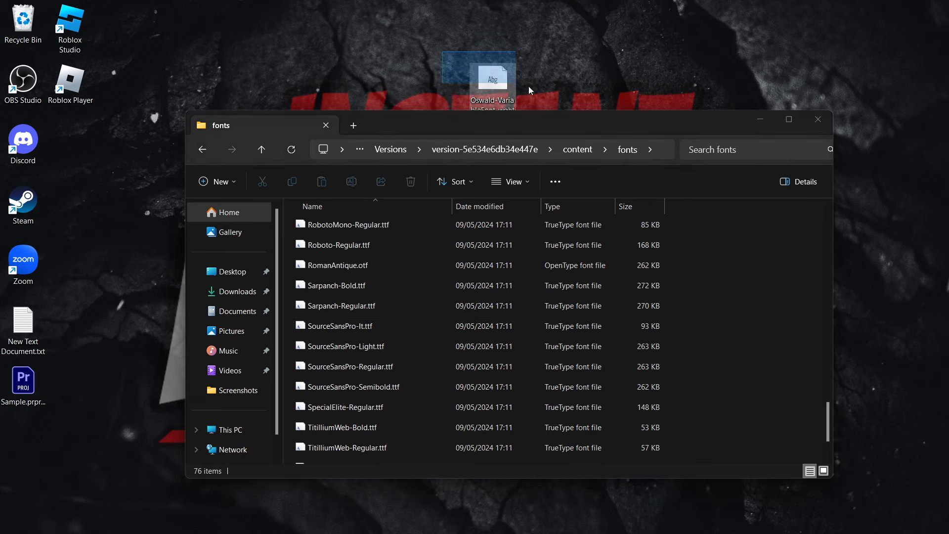
left_click(336, 285)
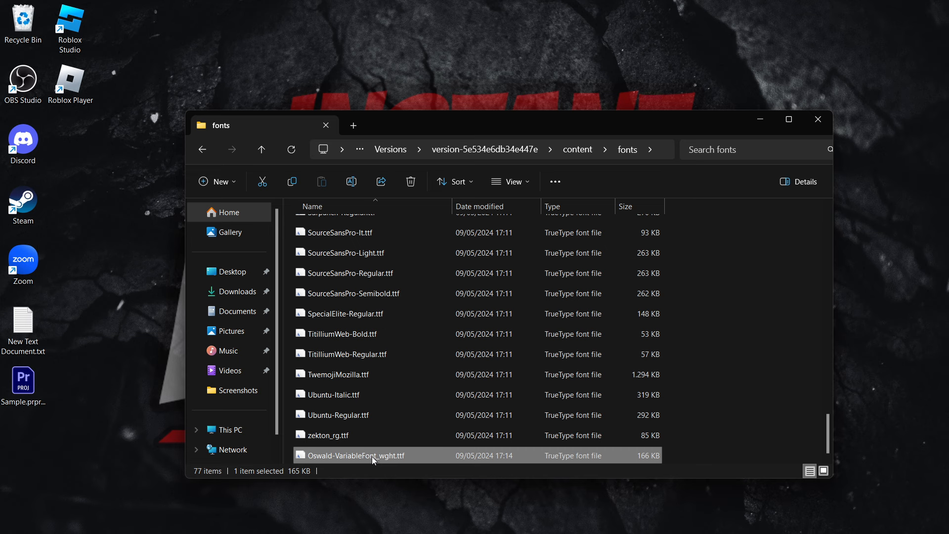
Rename the Oswald font file to SourceSansPro-Bold.ttf in the fonts folder.
left_click(353, 455)
type("SourceSansPro-Bold")
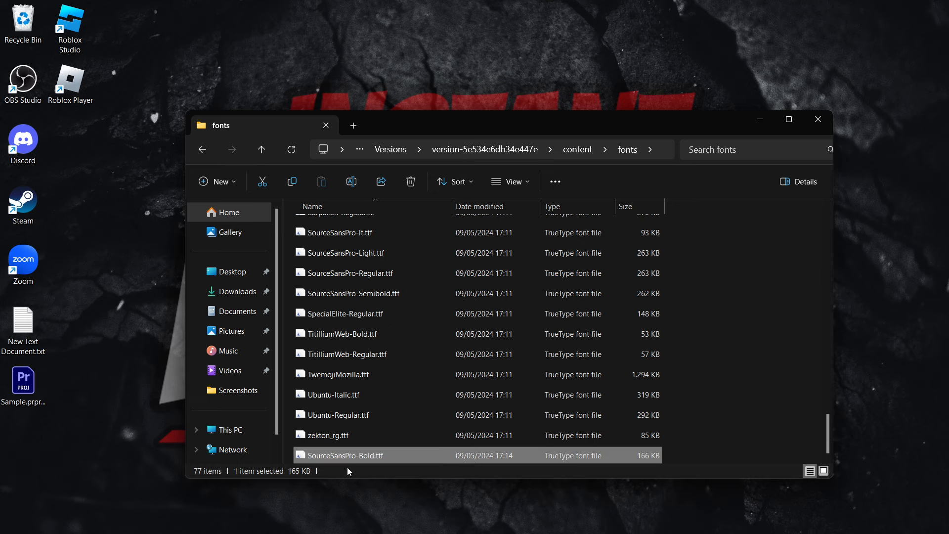
left_click_drag(475, 125, 502, 80)
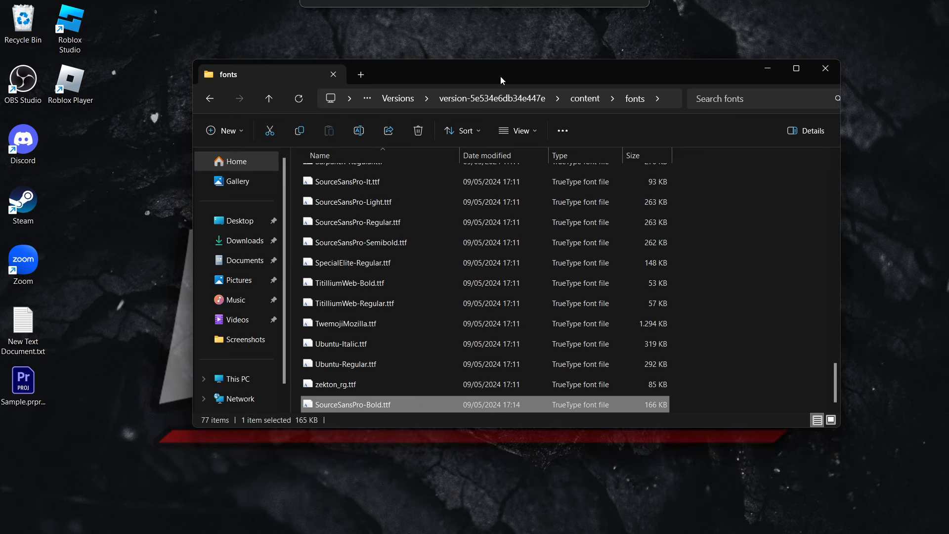
mouse_move(346, 404)
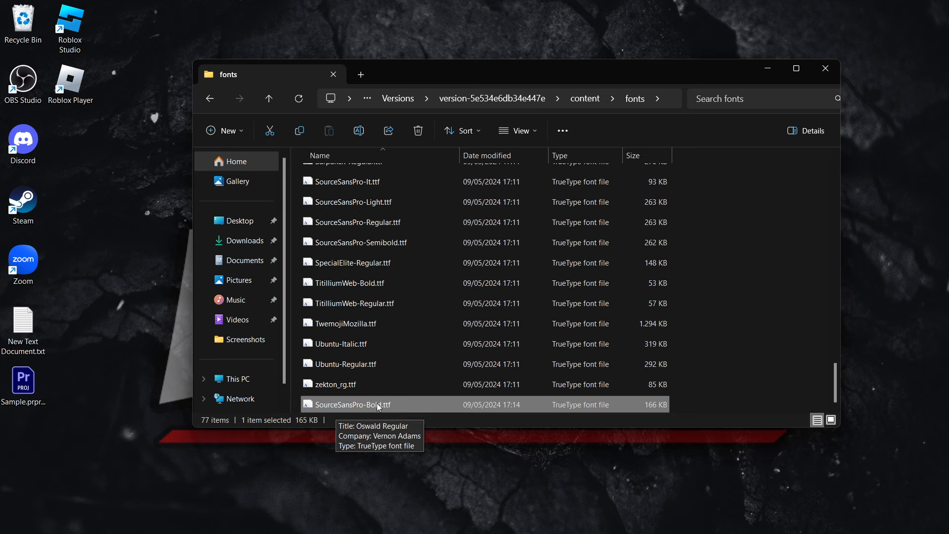
mouse_move(326, 410)
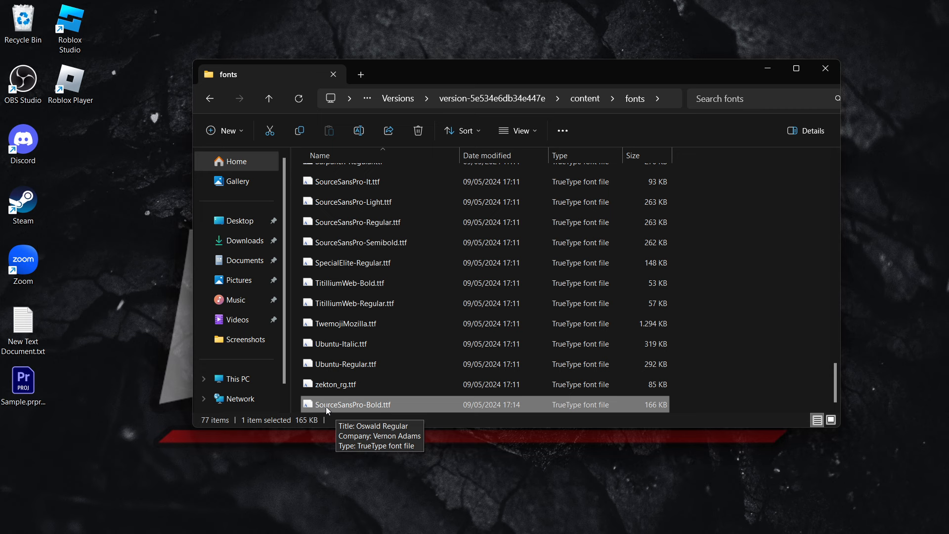
mouse_move(381, 409)
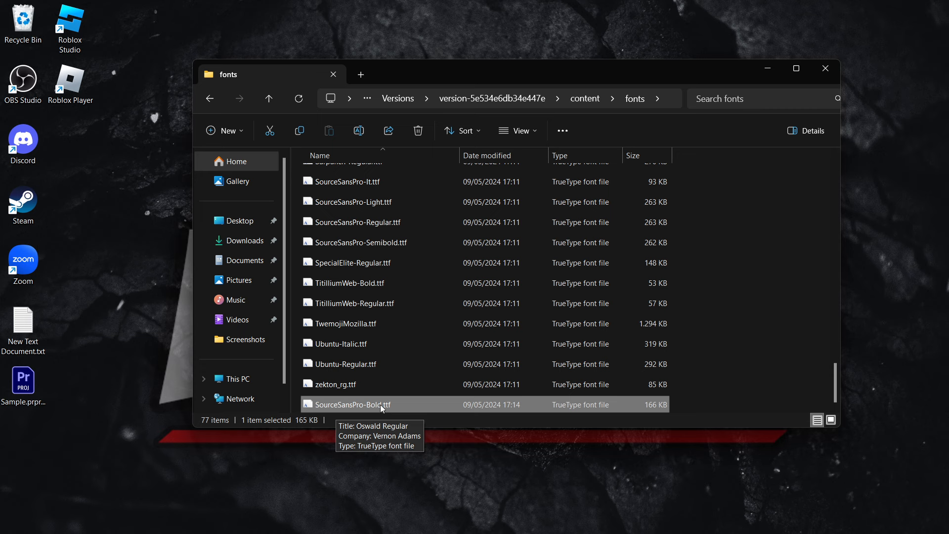
mouse_move(345, 363)
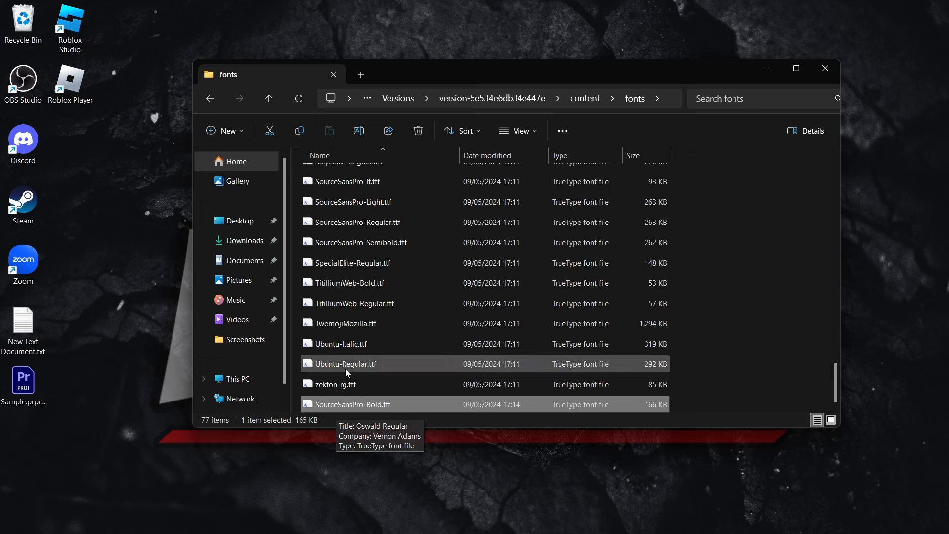
mouse_move(381, 415)
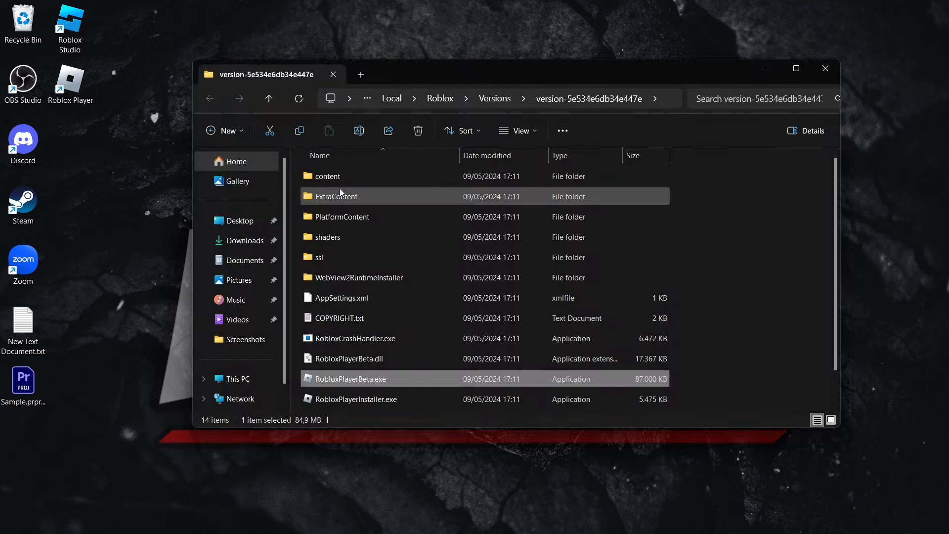
Reopen content\fonts and confirm SourceSansPro-Bold.ttf (166 KB) is Oswald Regular.
double_click(327, 176)
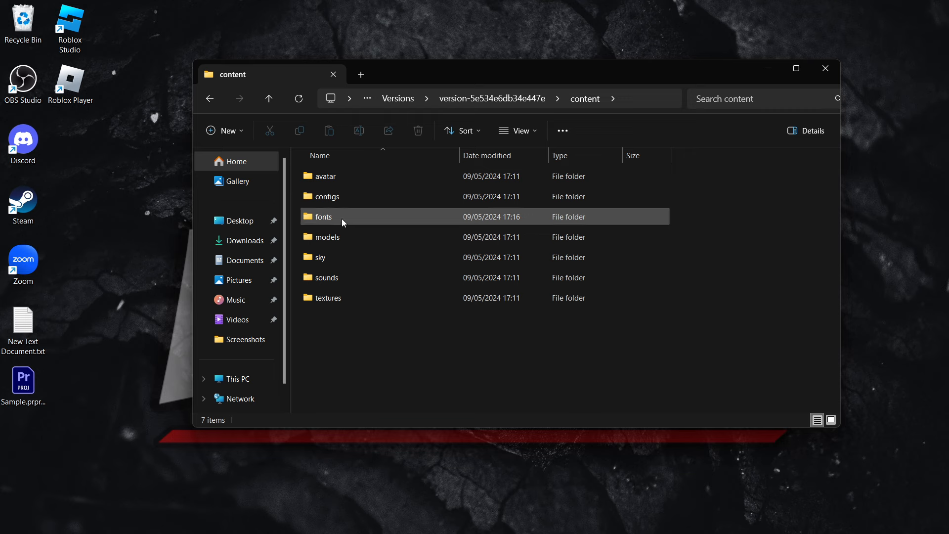
double_click(323, 216)
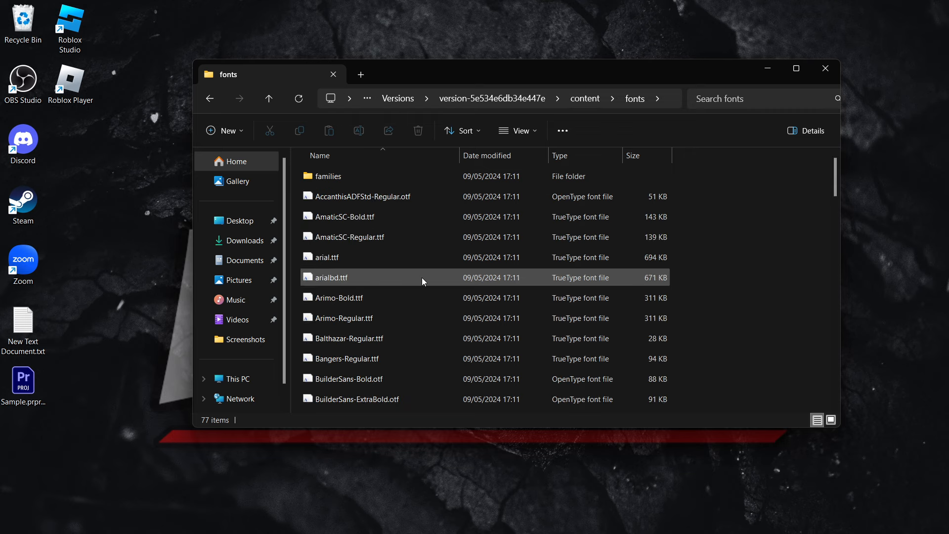
scroll("down", 3)
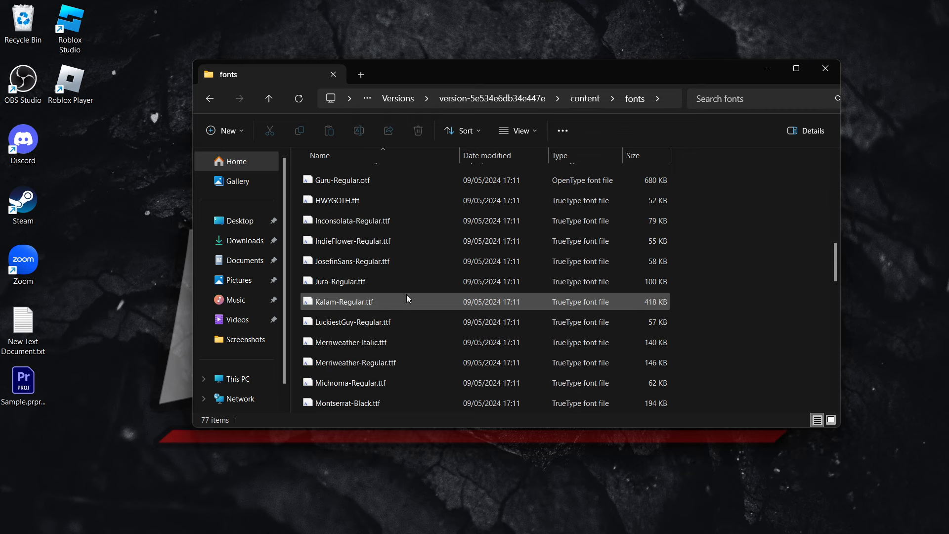
scroll("down", 3)
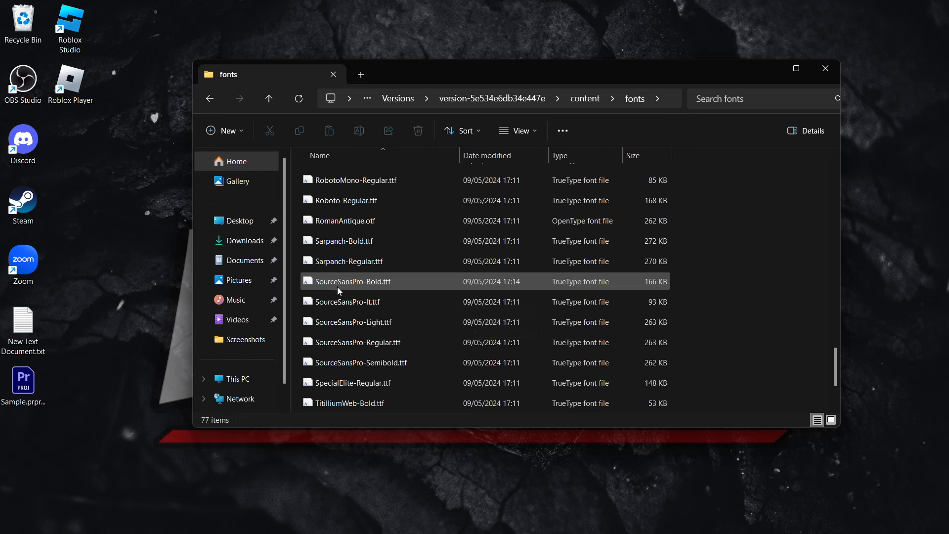
mouse_move(366, 285)
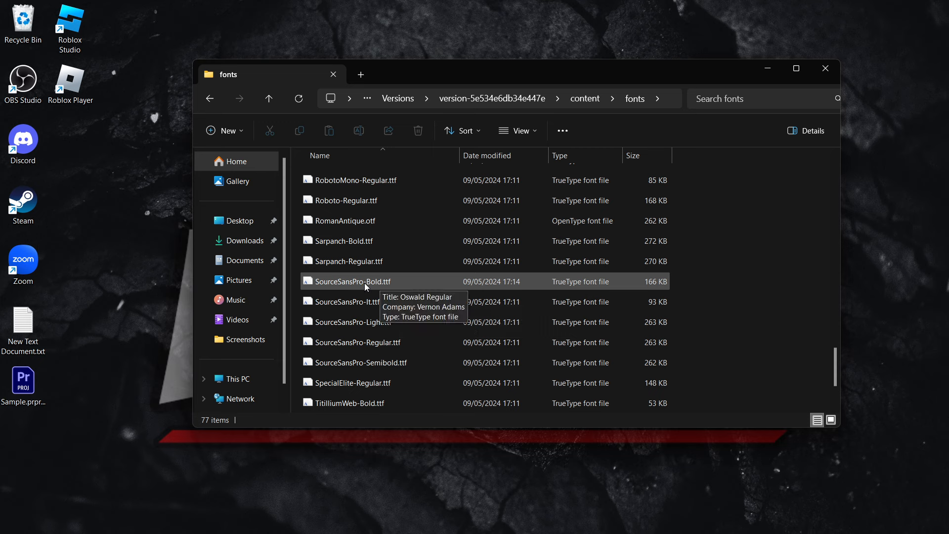
mouse_move(769, 286)
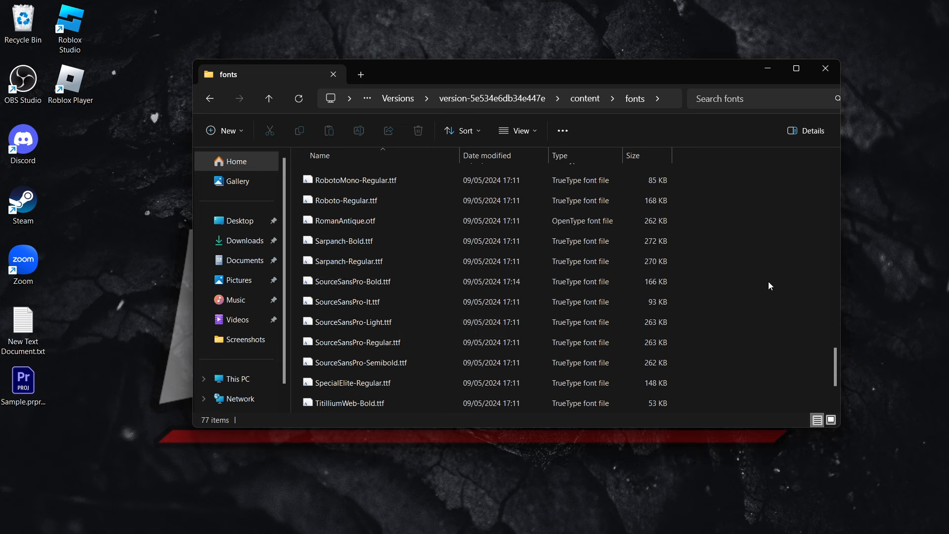
left_click(351, 281)
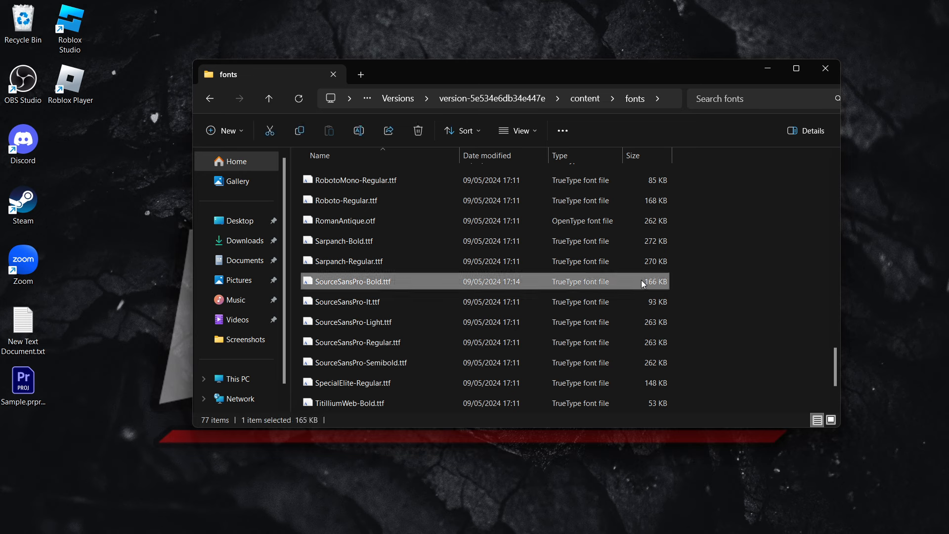
mouse_move(499, 281)
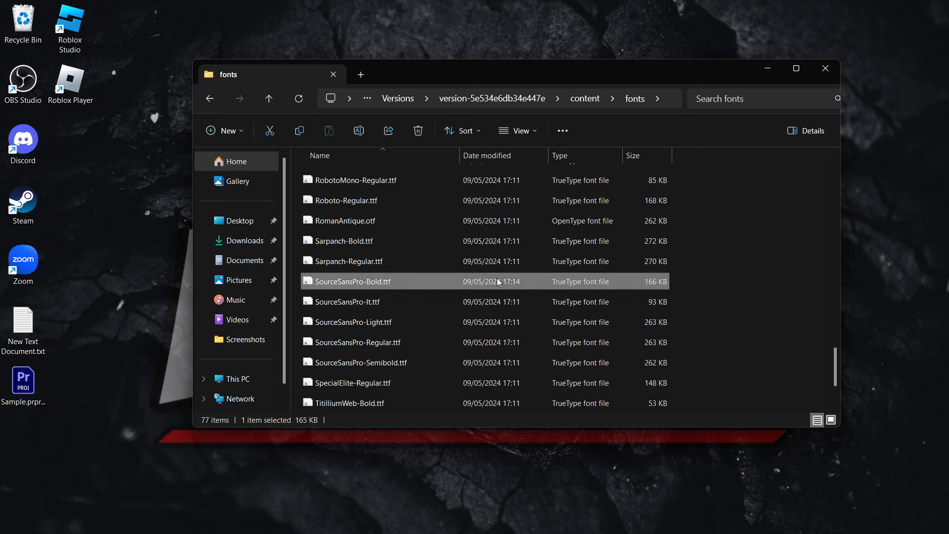
mouse_move(352, 285)
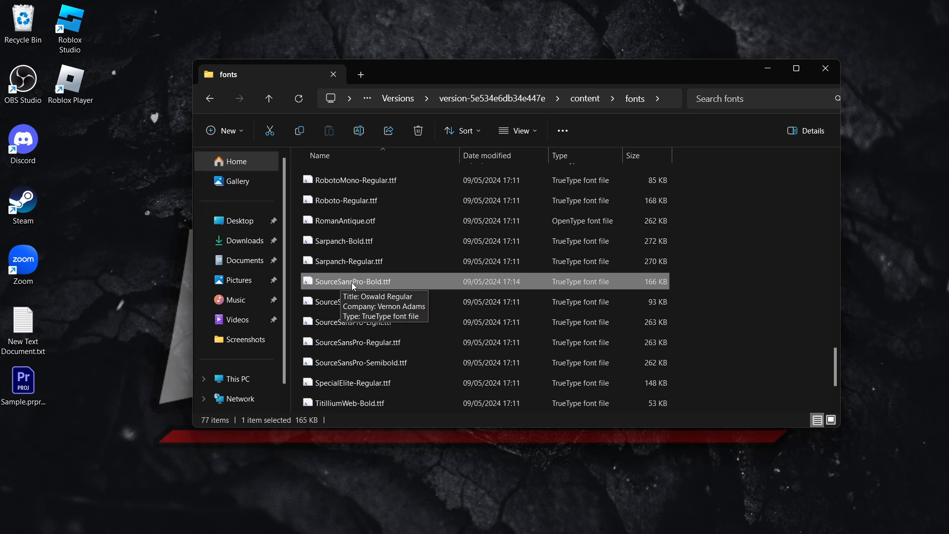
mouse_move(365, 283)
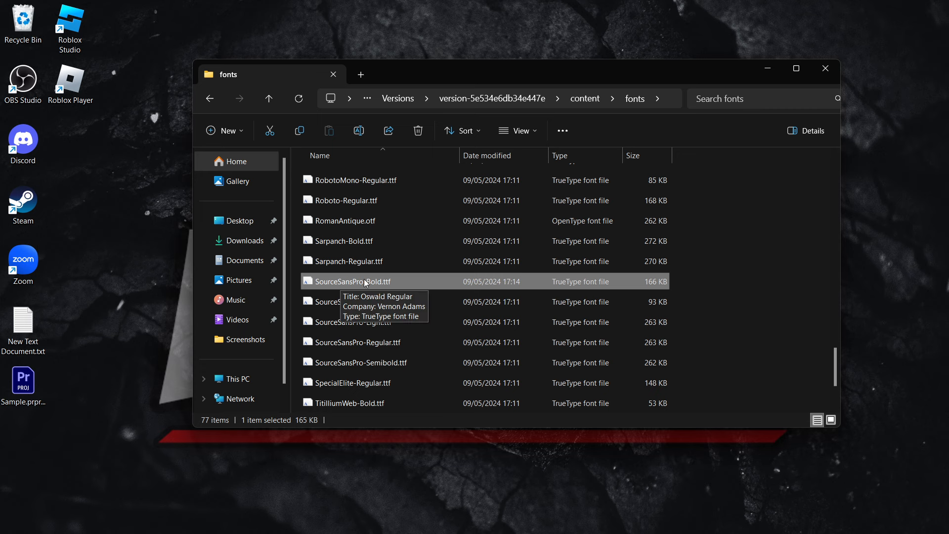
mouse_move(374, 281)
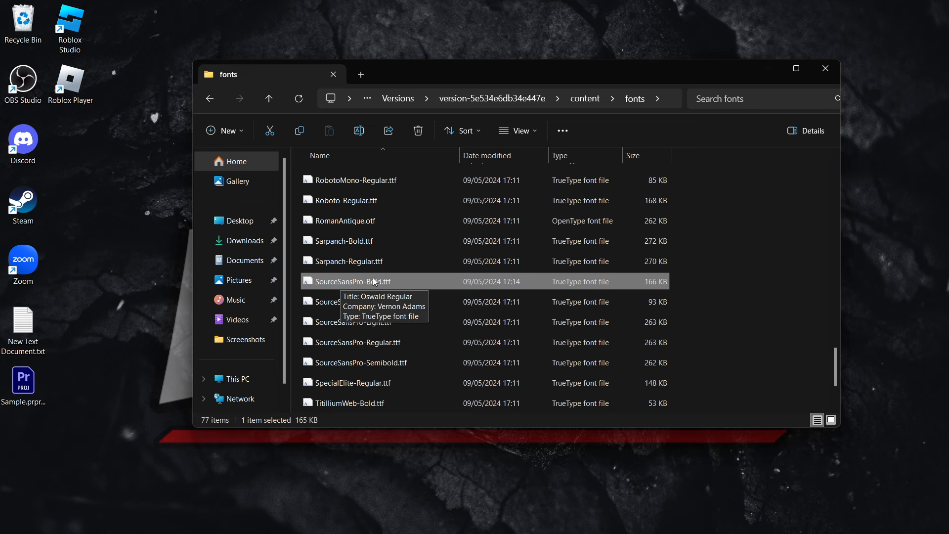
mouse_move(374, 301)
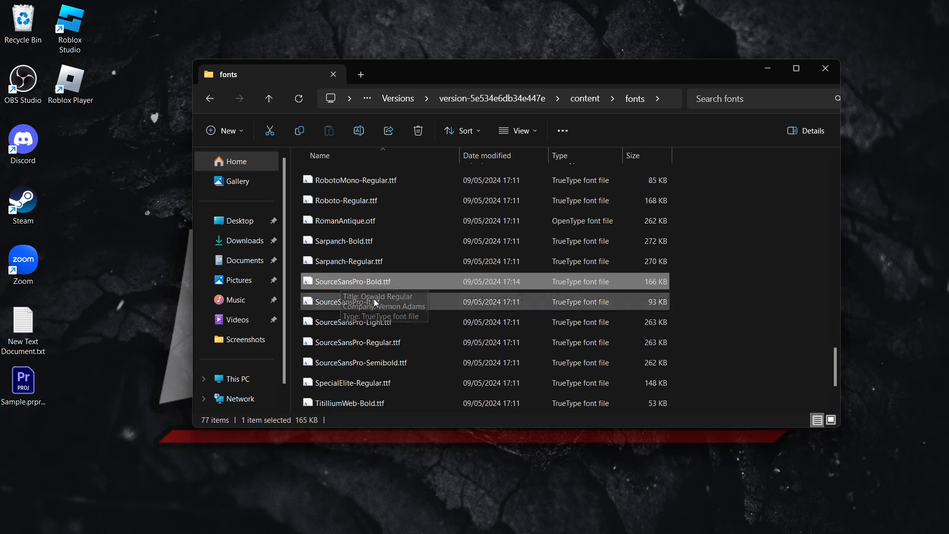
mouse_move(393, 288)
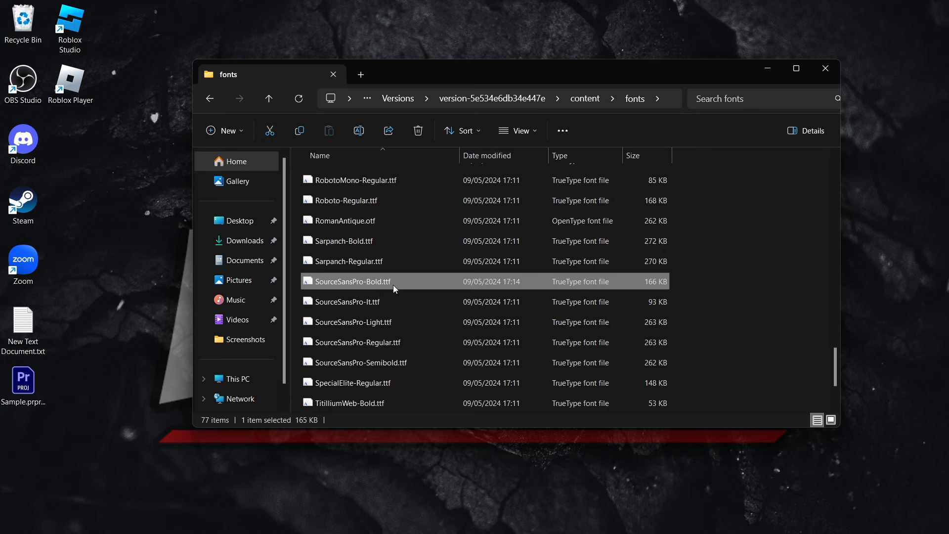
left_click(714, 283)
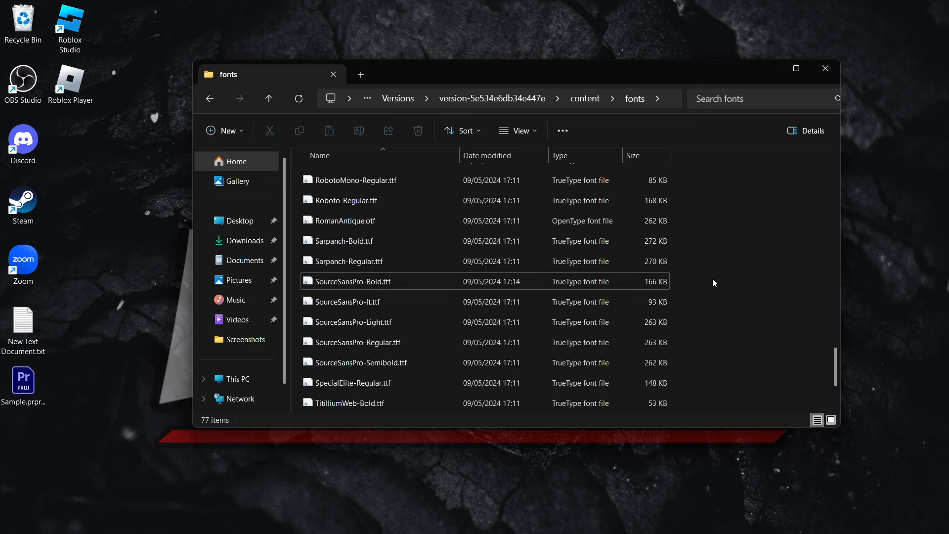
mouse_move(708, 281)
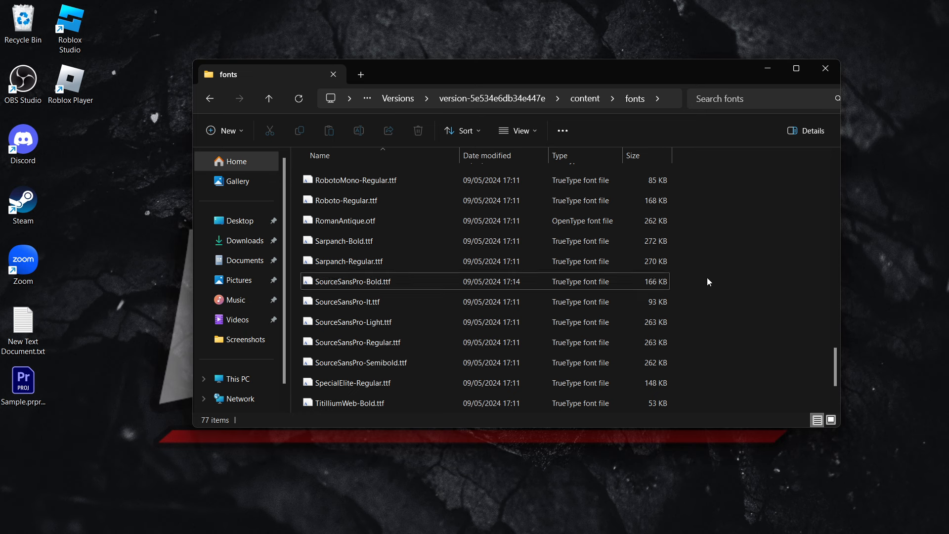
mouse_move(612, 281)
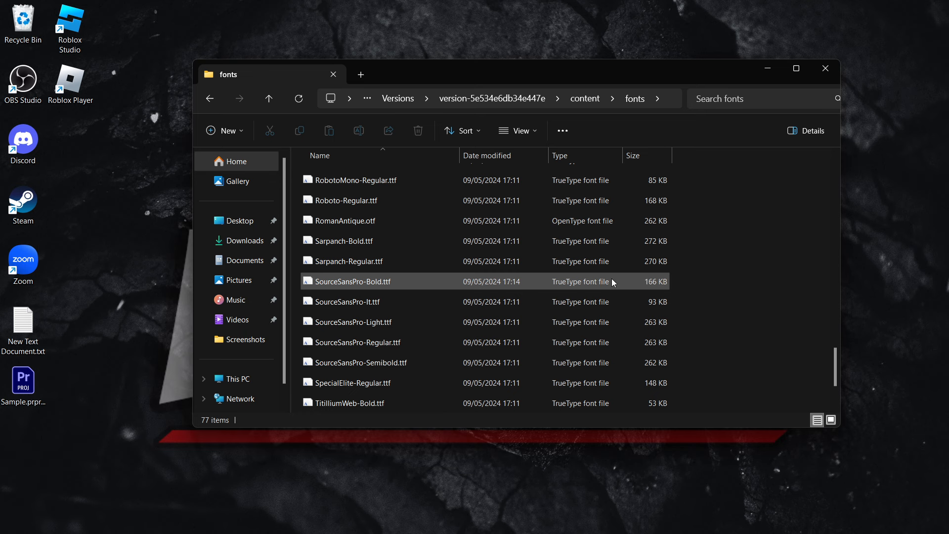